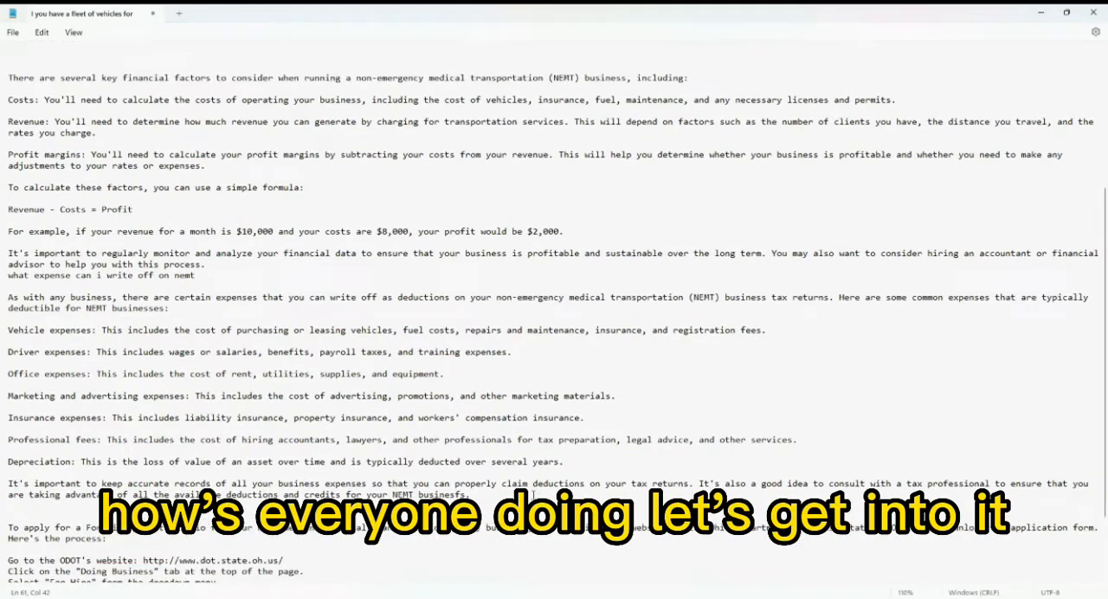
pyautogui.scroll(3)
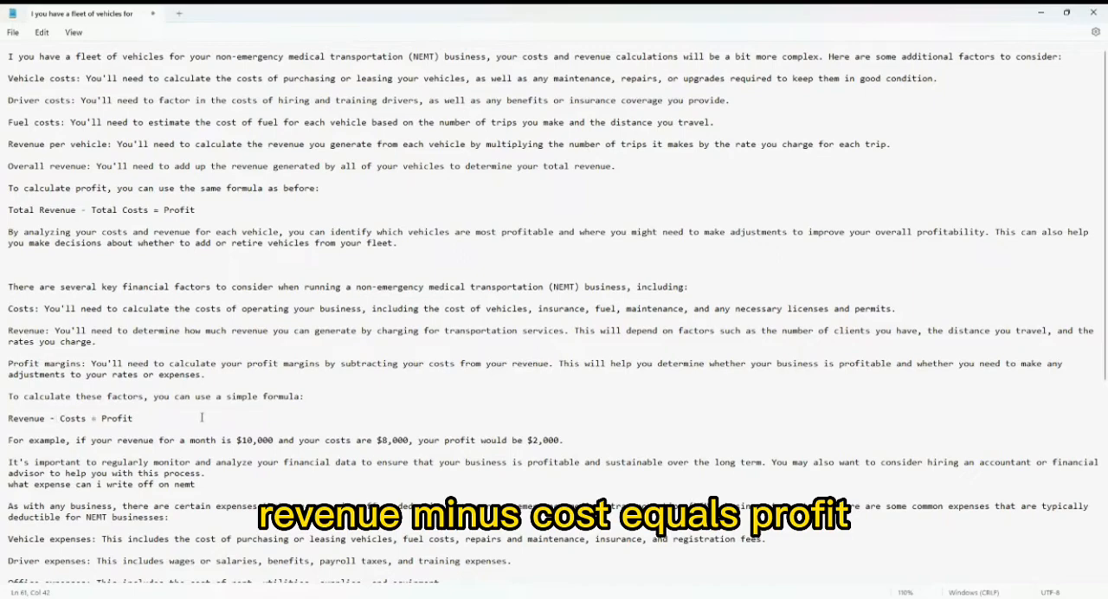
pyautogui.scroll(-3)
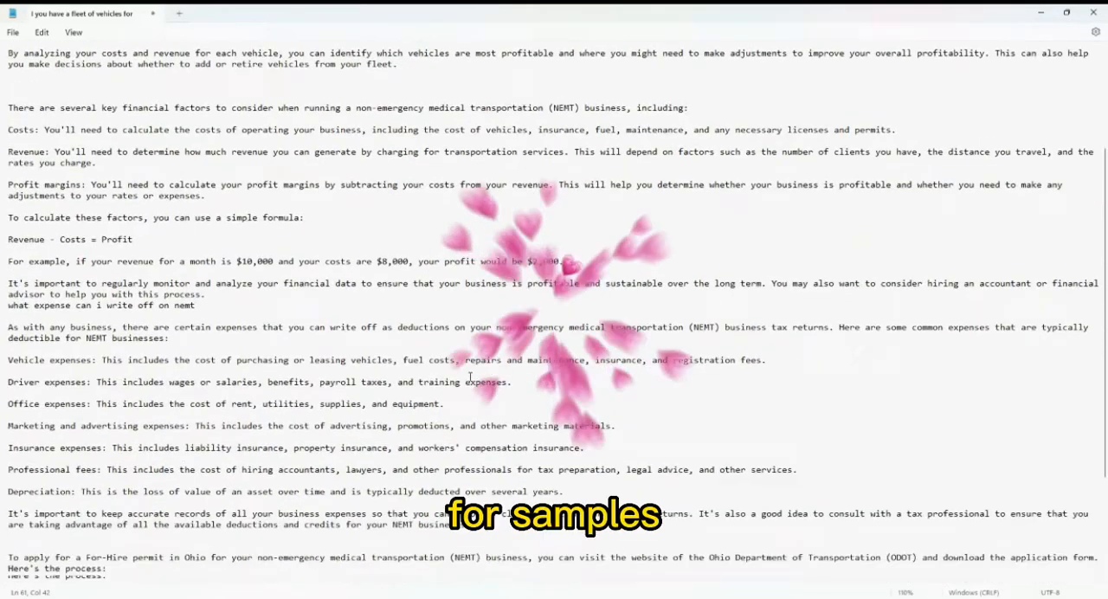
pyautogui.scroll(-3)
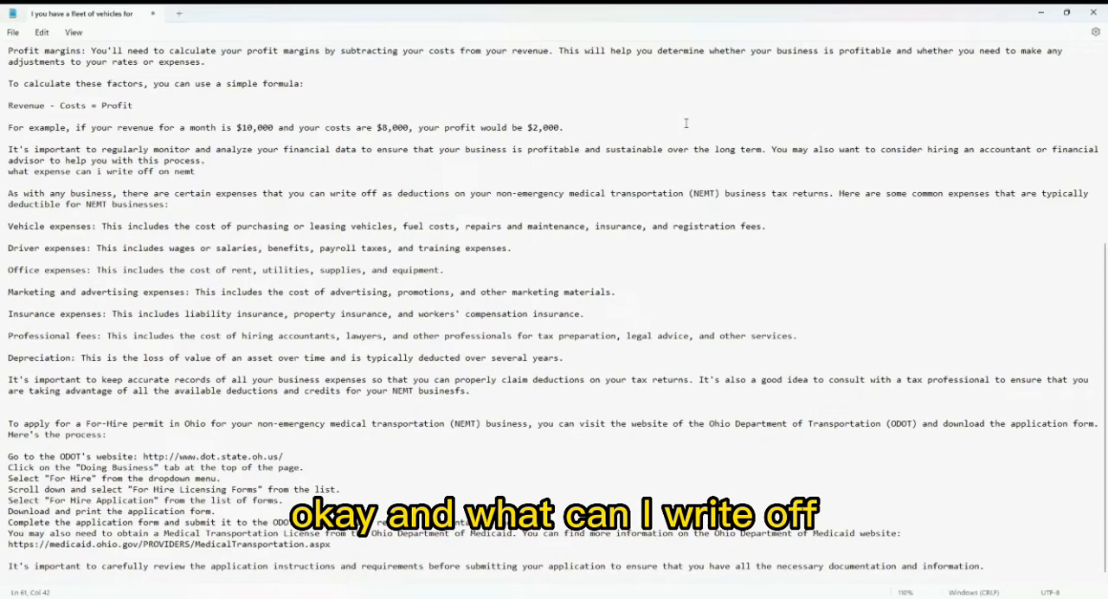
pyautogui.moveTo(228, 177)
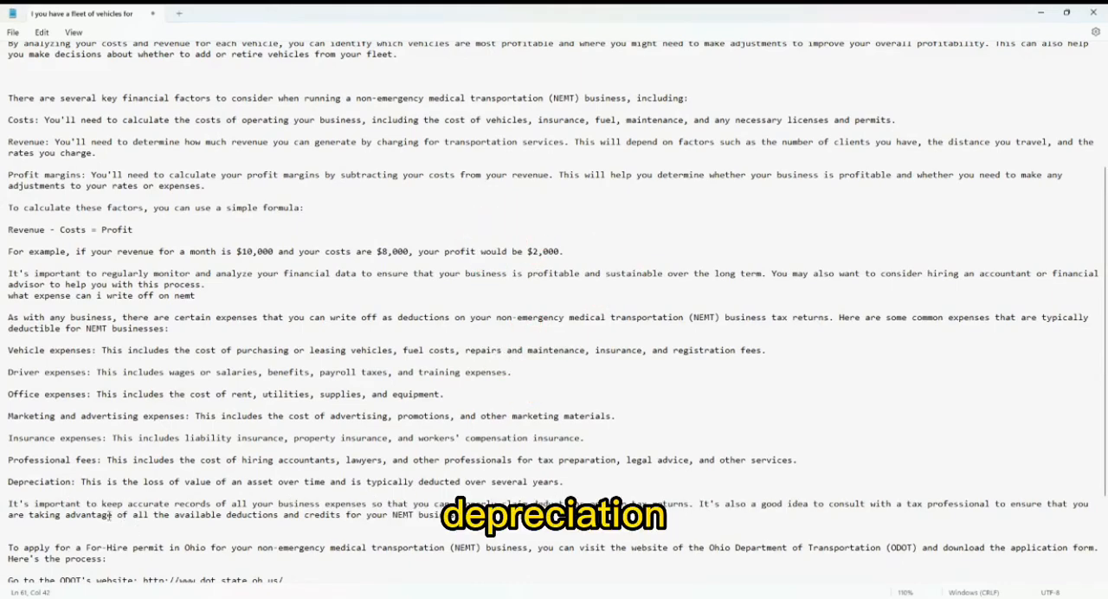
pyautogui.scroll(3)
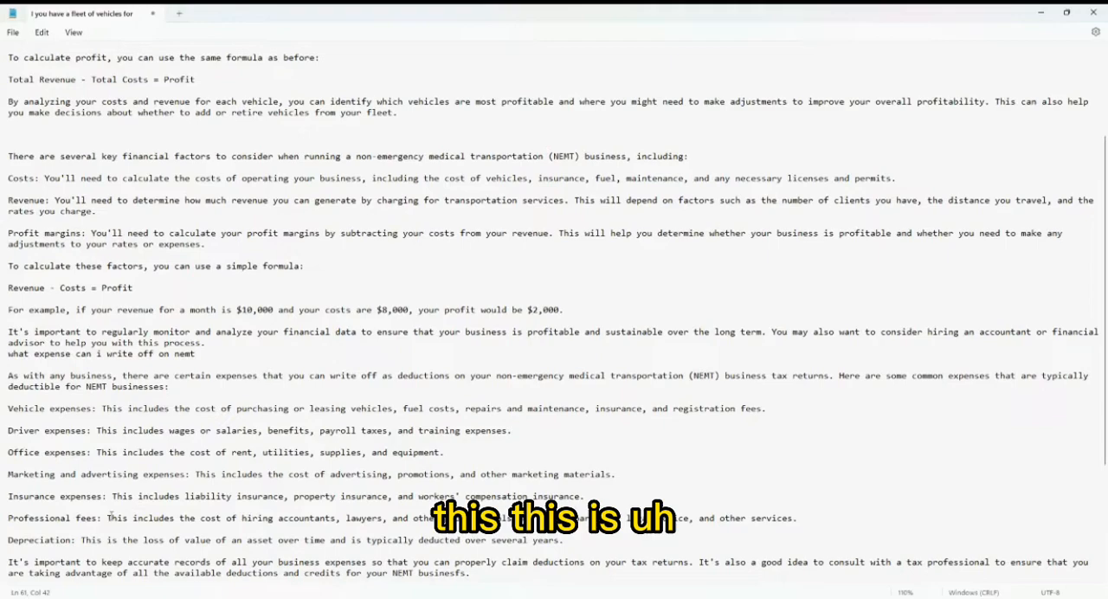
pyautogui.scroll(-3)
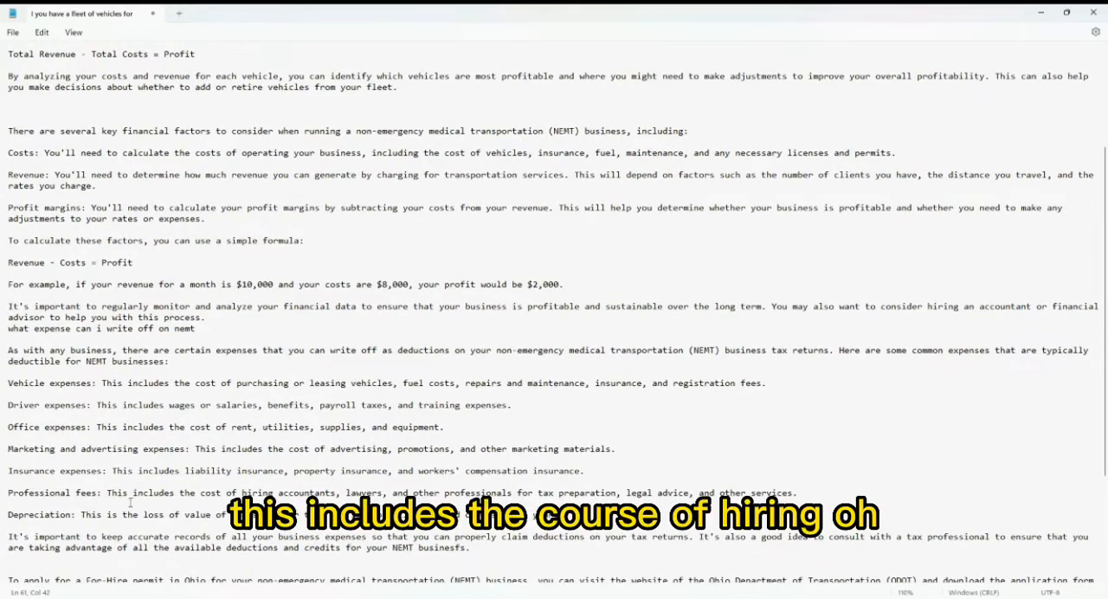